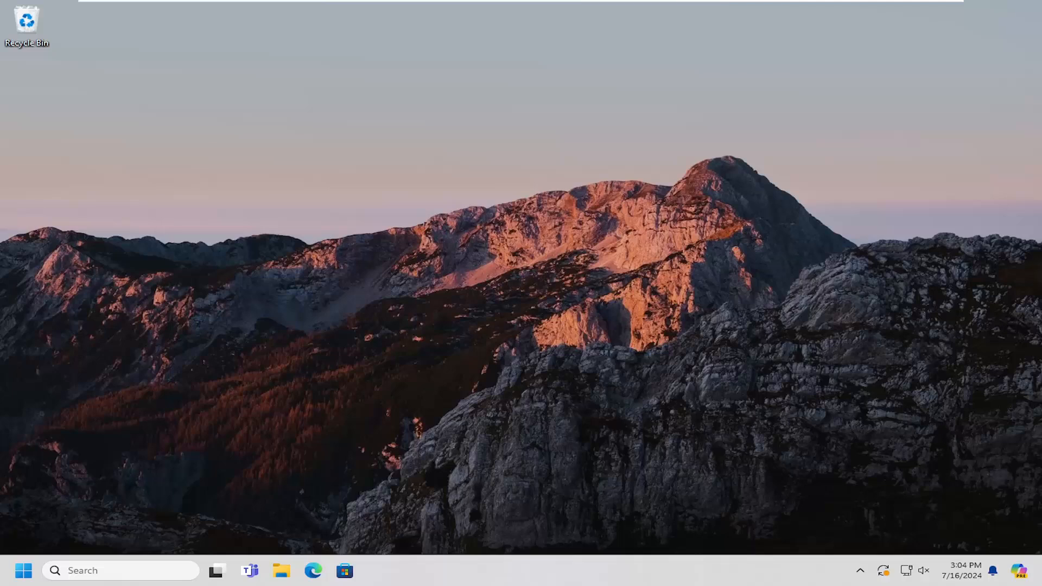
# Search 'settings' from the Start menu to launch the Settings app.
pyautogui.click(23, 570)
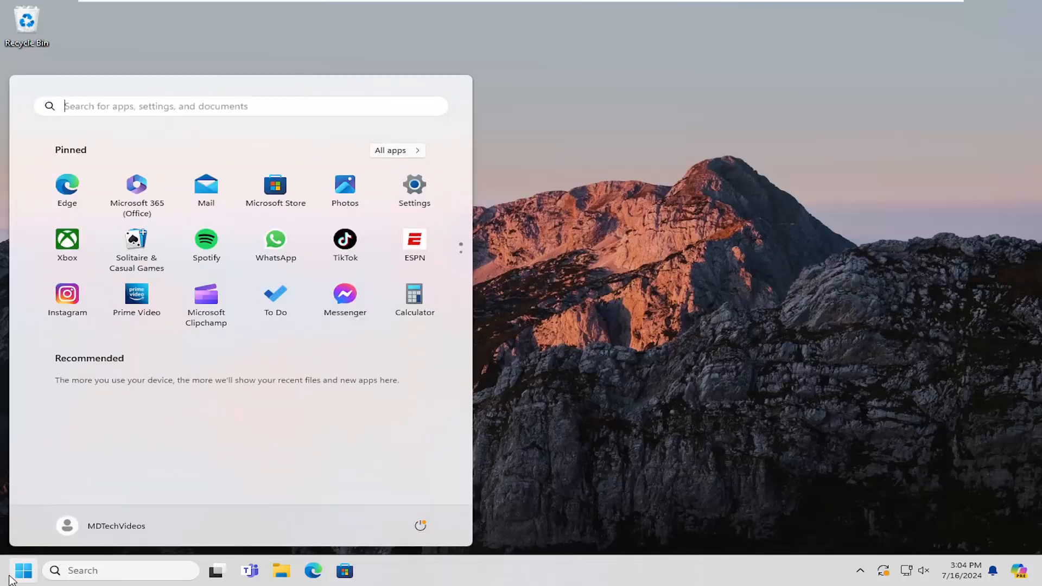
pyautogui.write('settings')
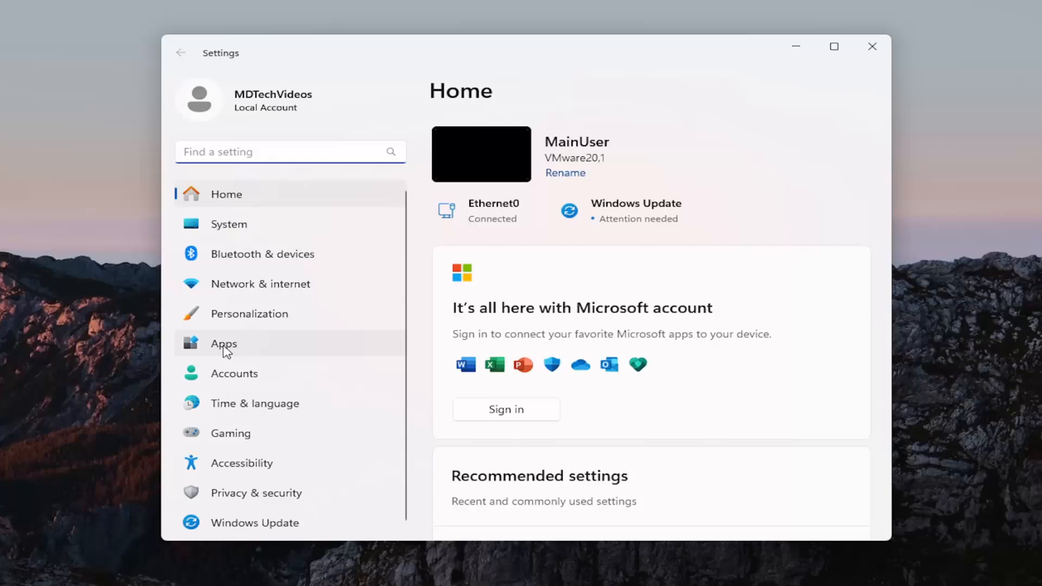
# Go to Apps, then the Default apps page.
pyautogui.click(223, 343)
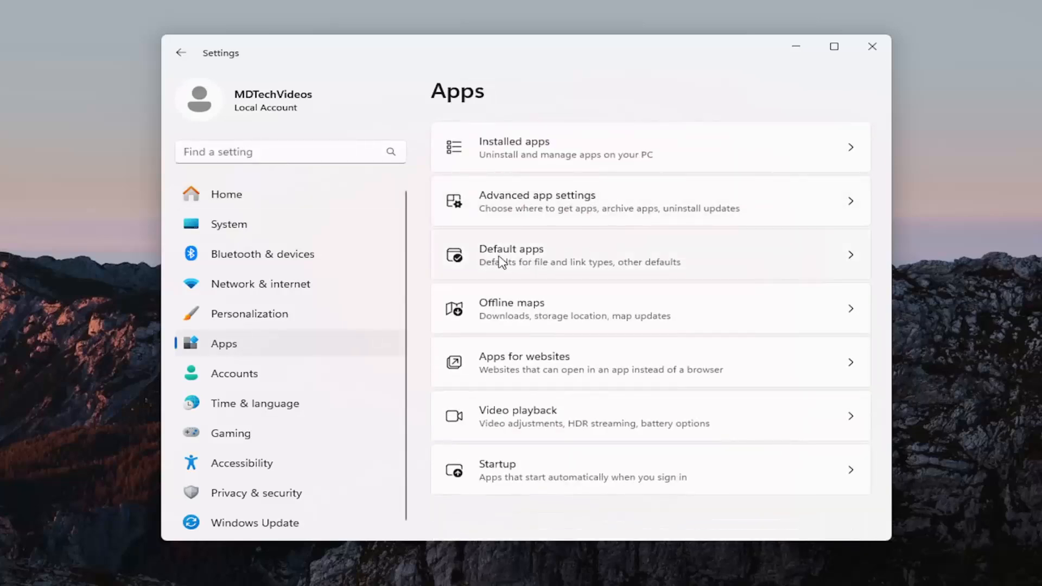
pyautogui.click(650, 254)
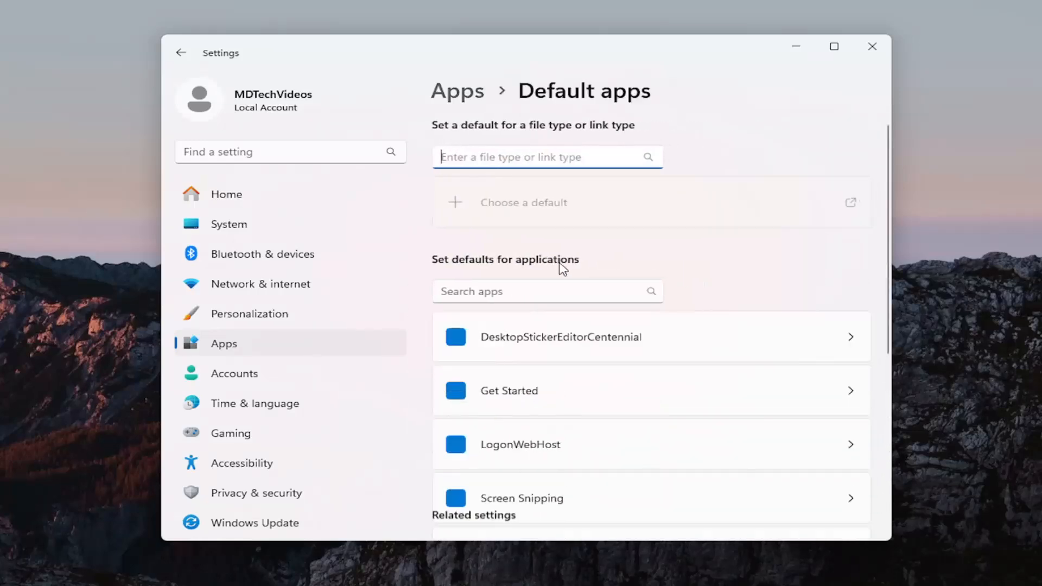
# Search the applications list for 'chrome'.
pyautogui.click(545, 290)
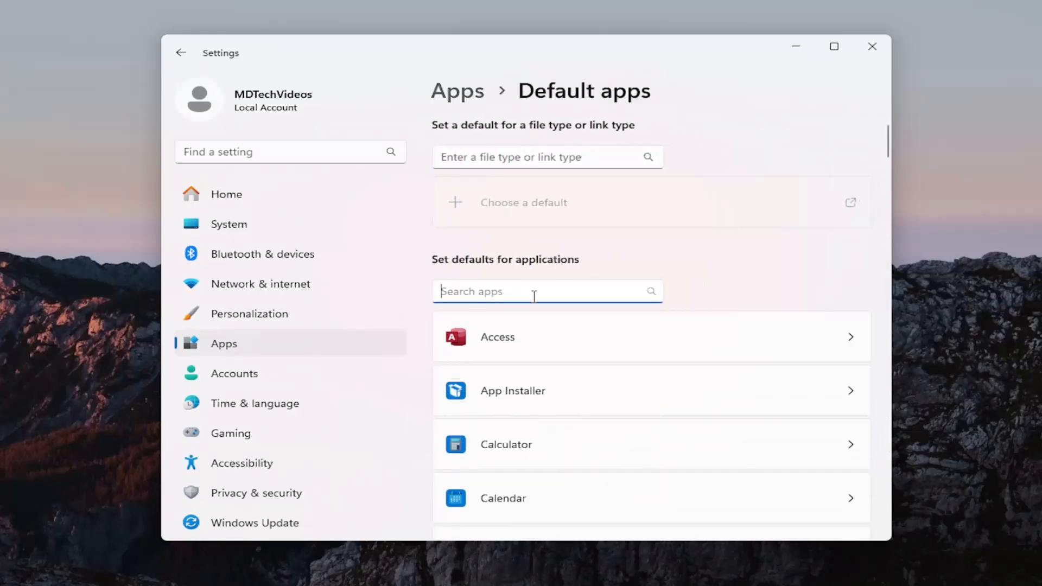
pyautogui.write('chrom')
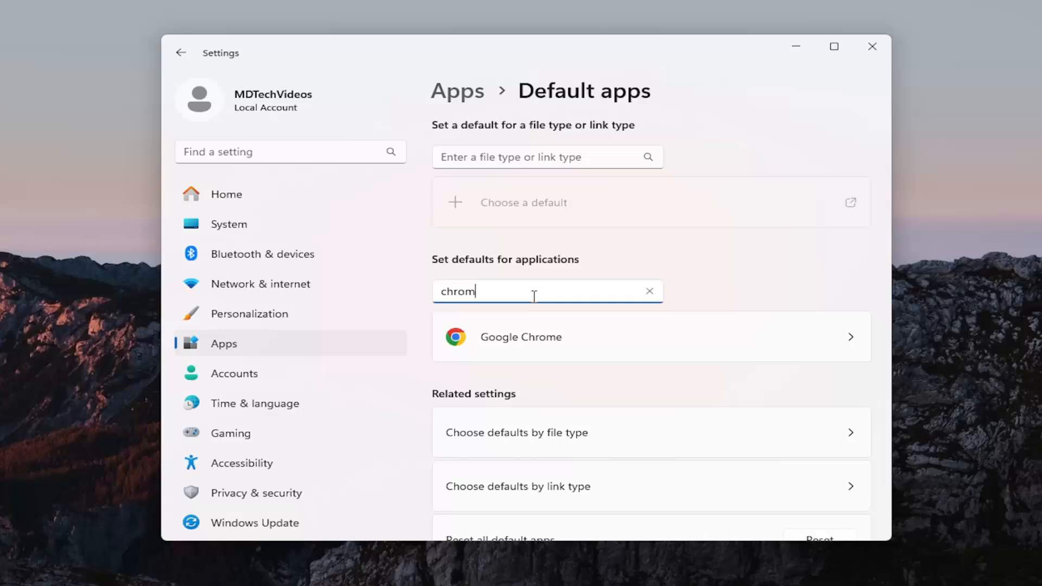
pyautogui.write('e')
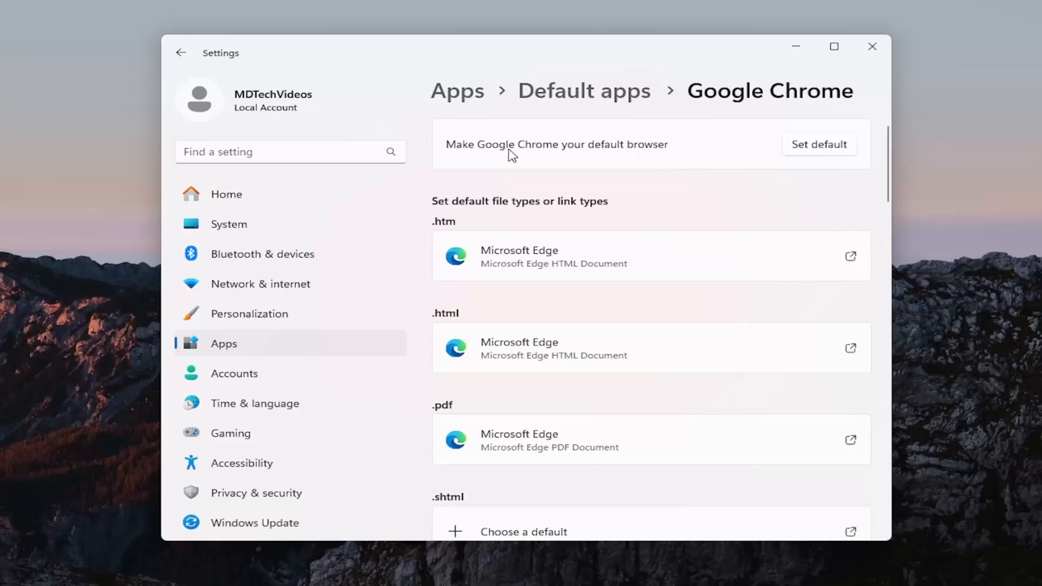
pyautogui.moveTo(517, 160)
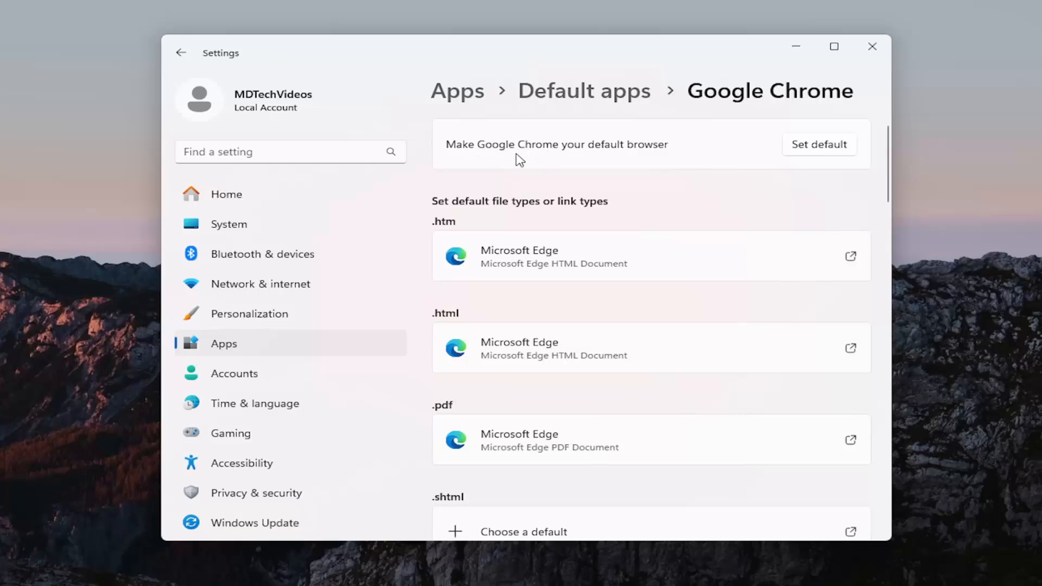
pyautogui.moveTo(491, 154)
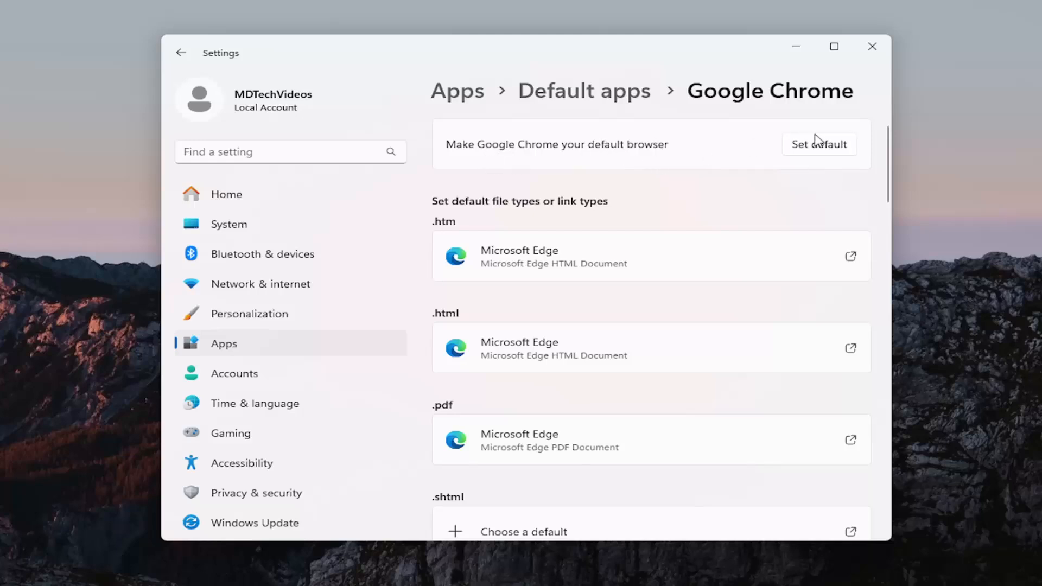
# Set Chrome as default browser, confirm .htm/.html show Chrome, and close Settings.
pyautogui.click(818, 144)
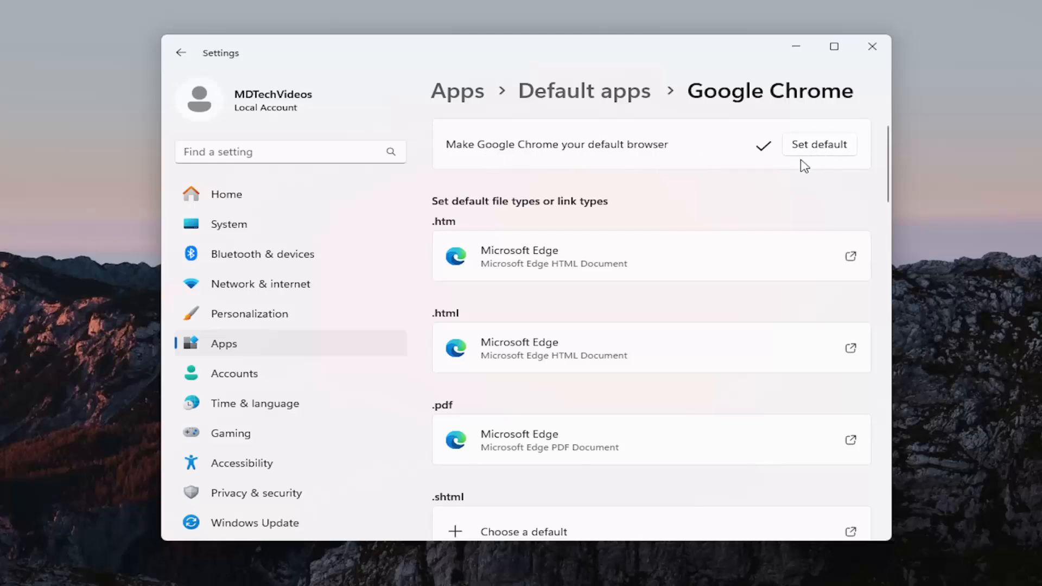
pyautogui.scroll(-3)
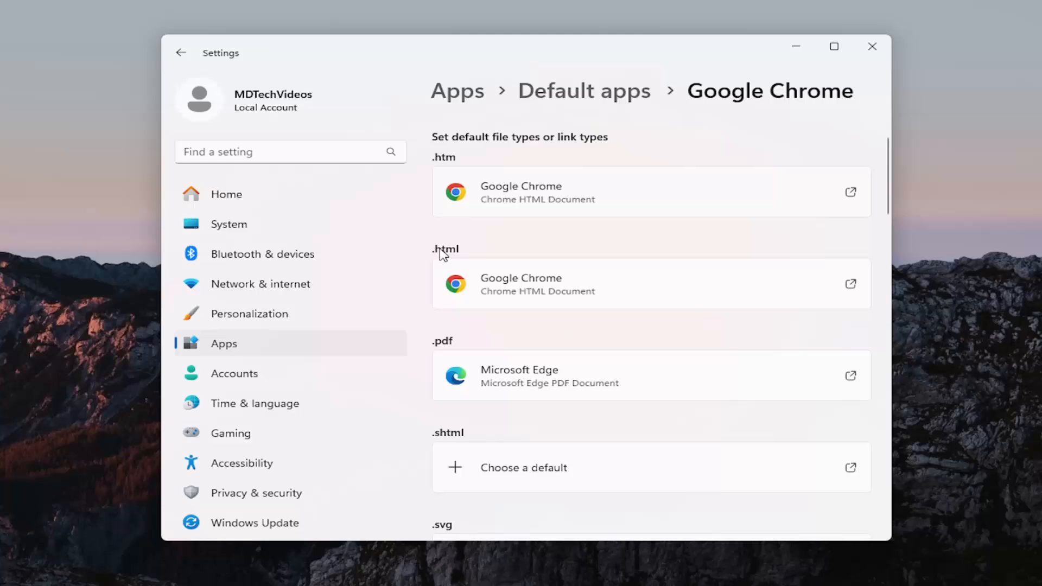
pyautogui.moveTo(470, 249)
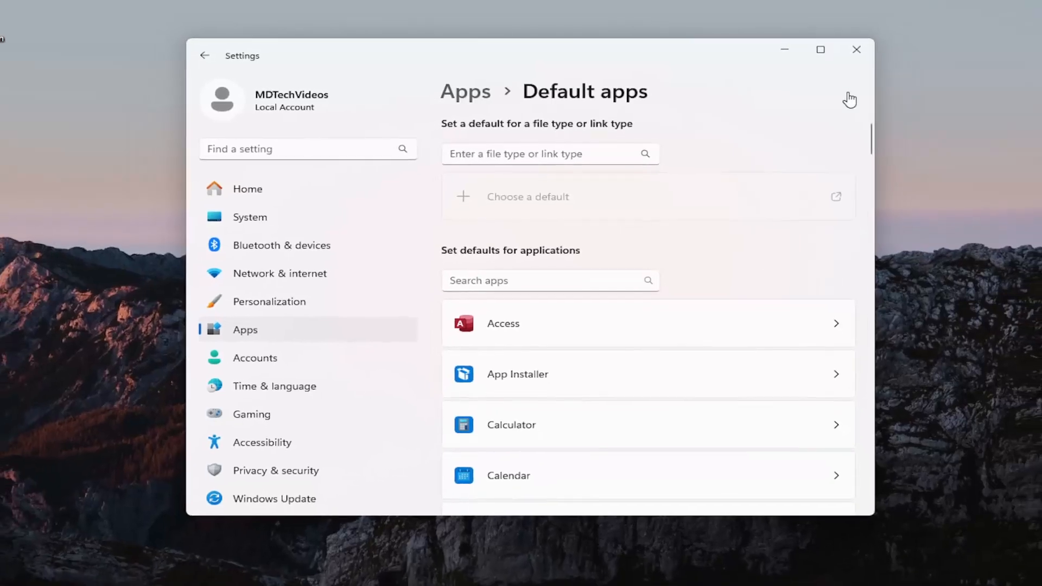
pyautogui.click(856, 49)
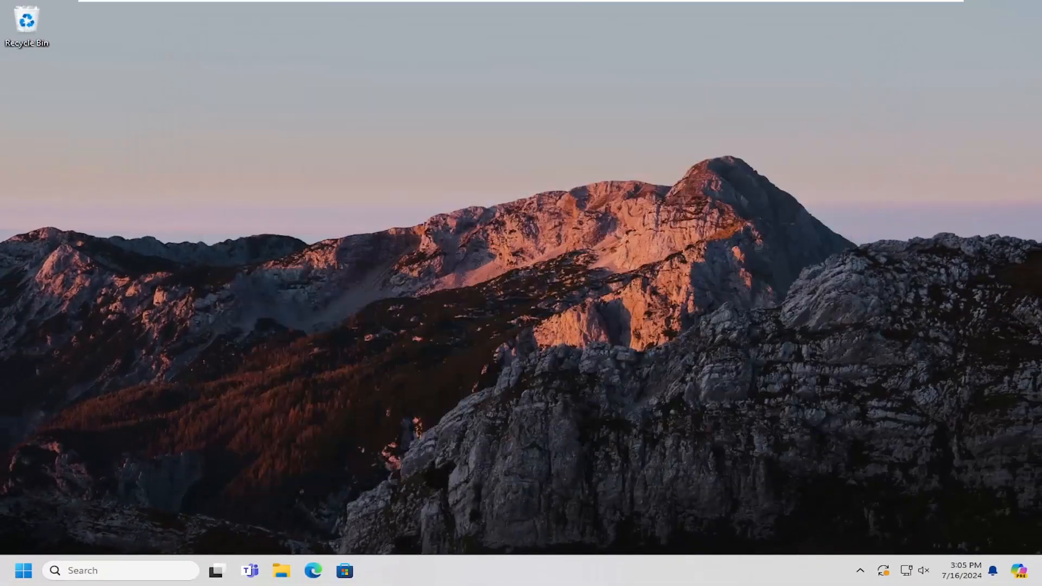